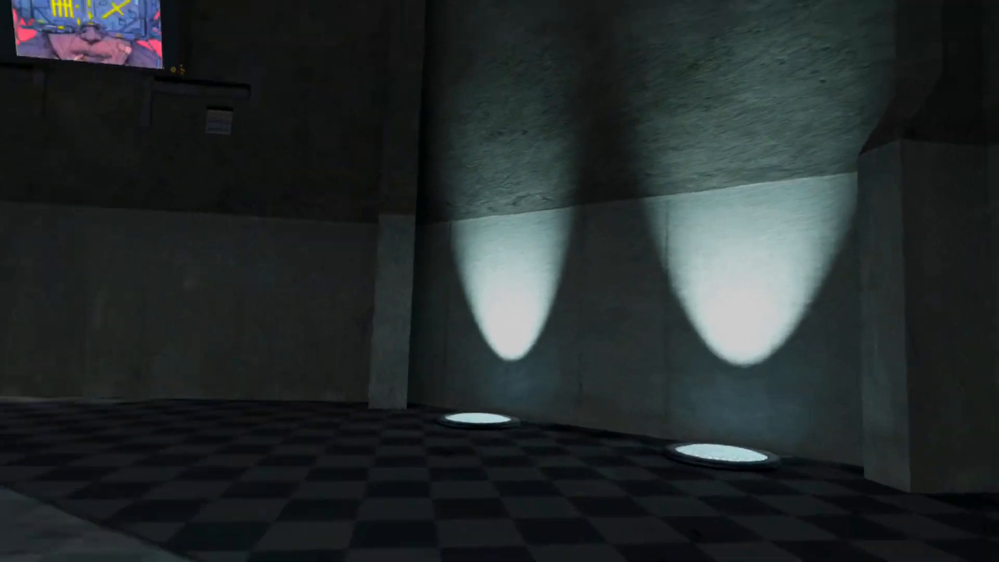
{"action": "mouse_move", "coordinate": [499, 281]}
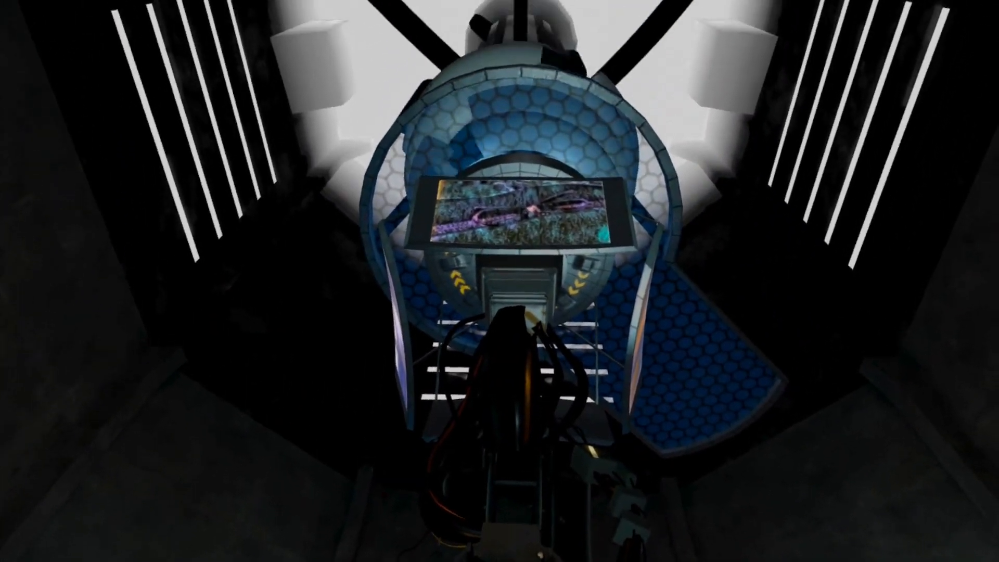
{"action": "mouse_move", "coordinate": [499, 281]}
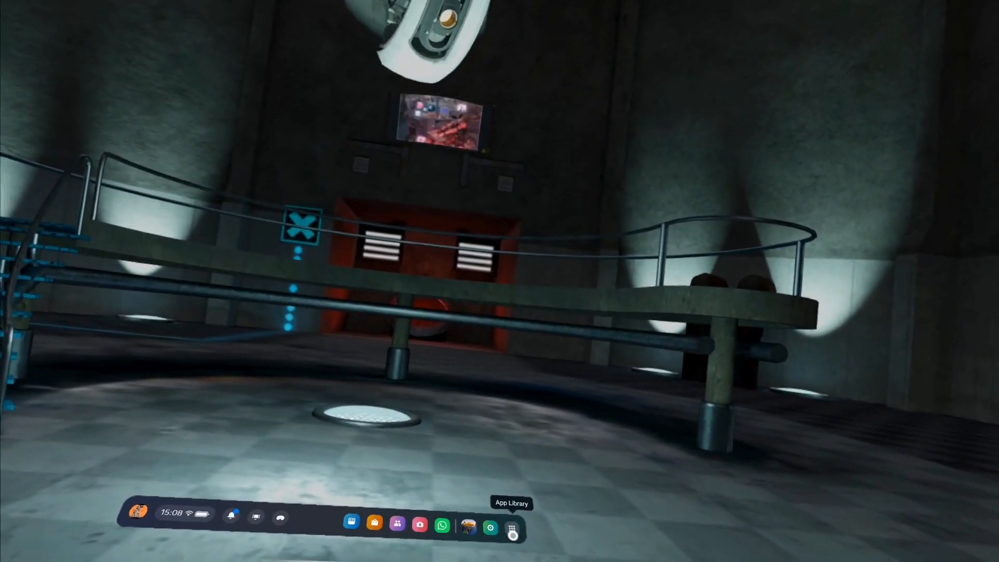
Filter the App Library to unknown-source apps and launch SideQuest.
{"action": "left_click", "coordinate": [513, 525]}
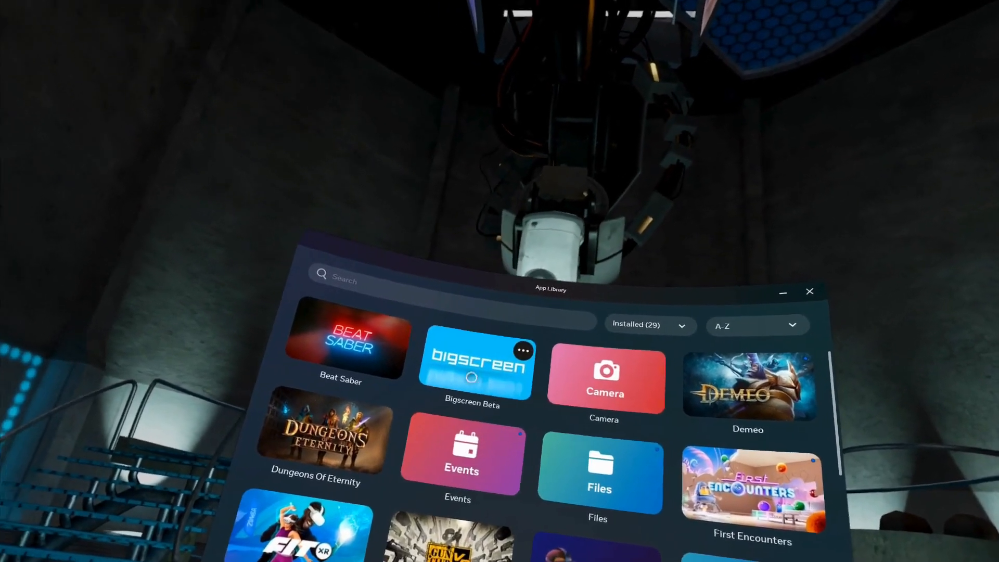
{"action": "left_click", "coordinate": [647, 325]}
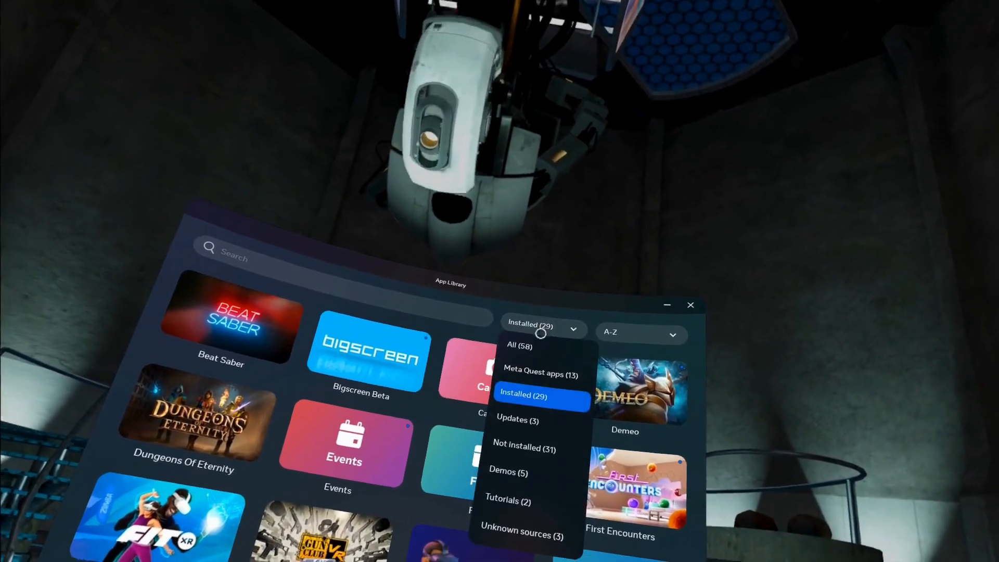
{"action": "left_click", "coordinate": [520, 534]}
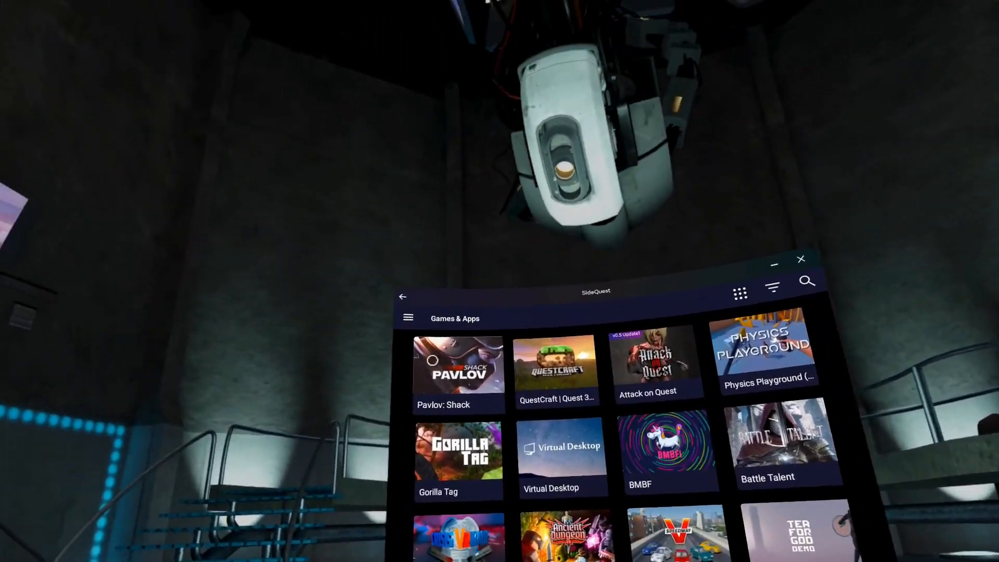
Browse the Custom Homes section and select the Rick's Secret Toilet tile.
{"action": "left_click", "coordinate": [408, 317]}
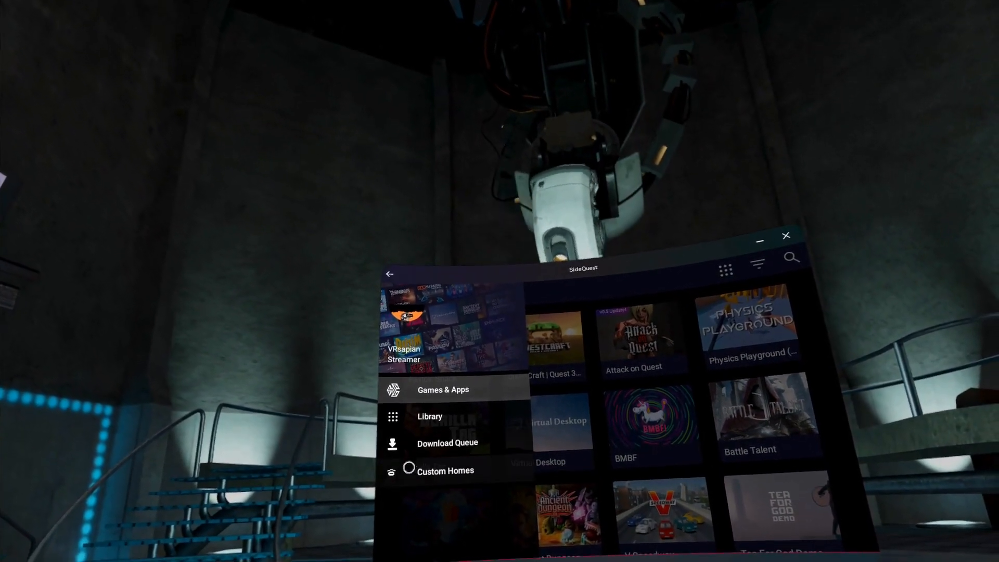
{"action": "left_click", "coordinate": [444, 470]}
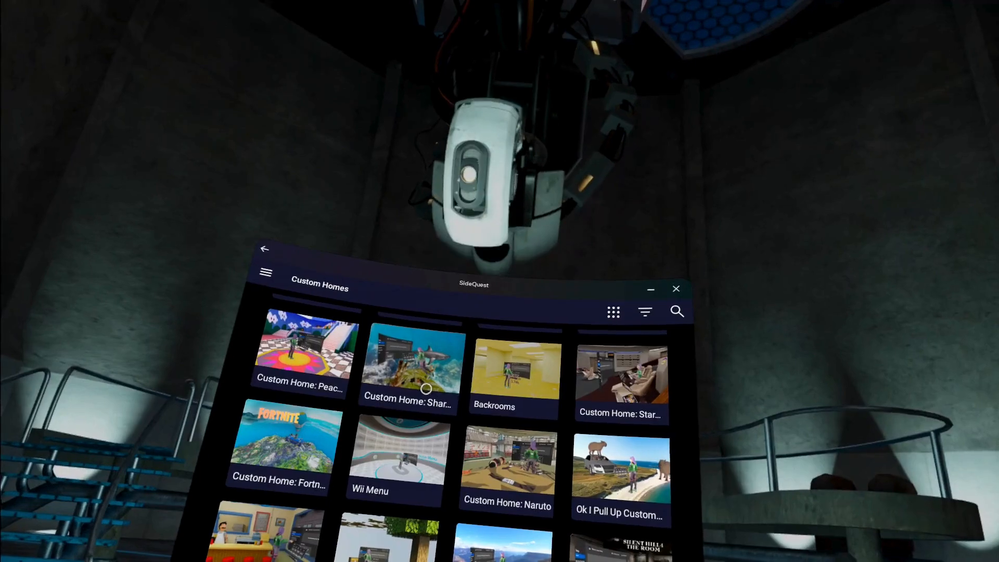
{"action": "scroll", "scroll_direction": "down", "scroll_amount": 3}
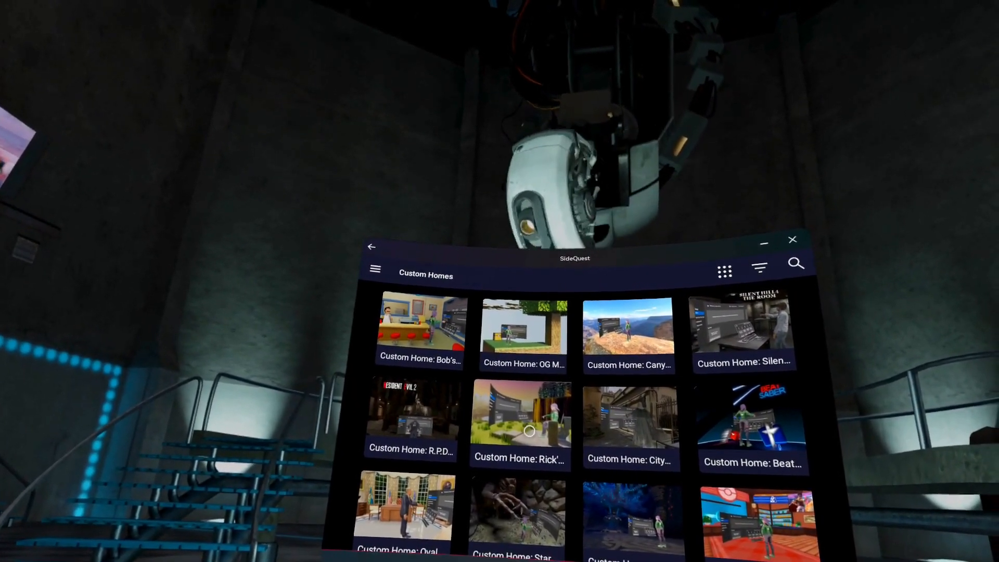
{"action": "left_click", "coordinate": [520, 414]}
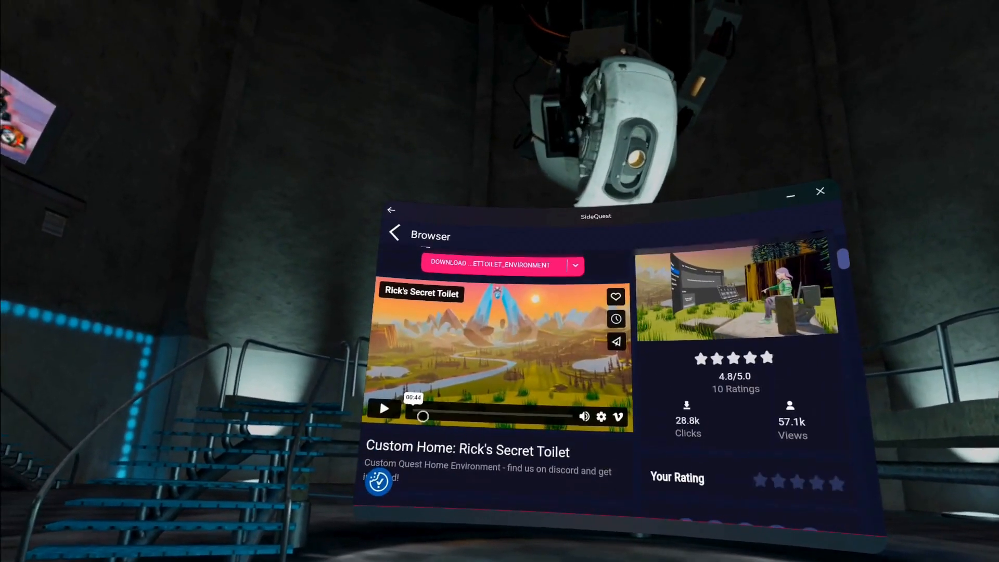
Preview the Rick's Secret Toilet video and look through its reviews.
{"action": "left_click", "coordinate": [384, 408]}
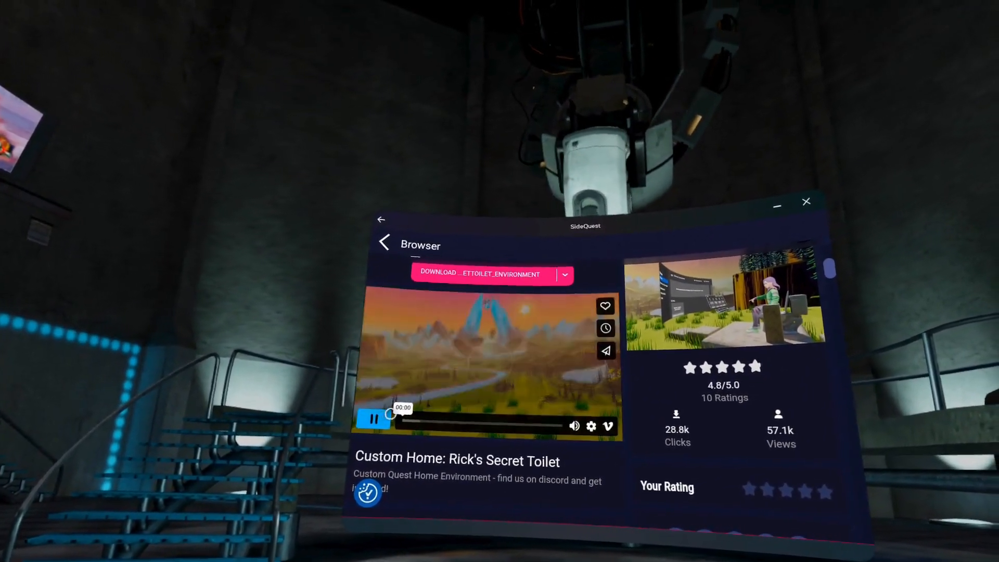
{"action": "scroll", "scroll_direction": "down", "scroll_amount": 3}
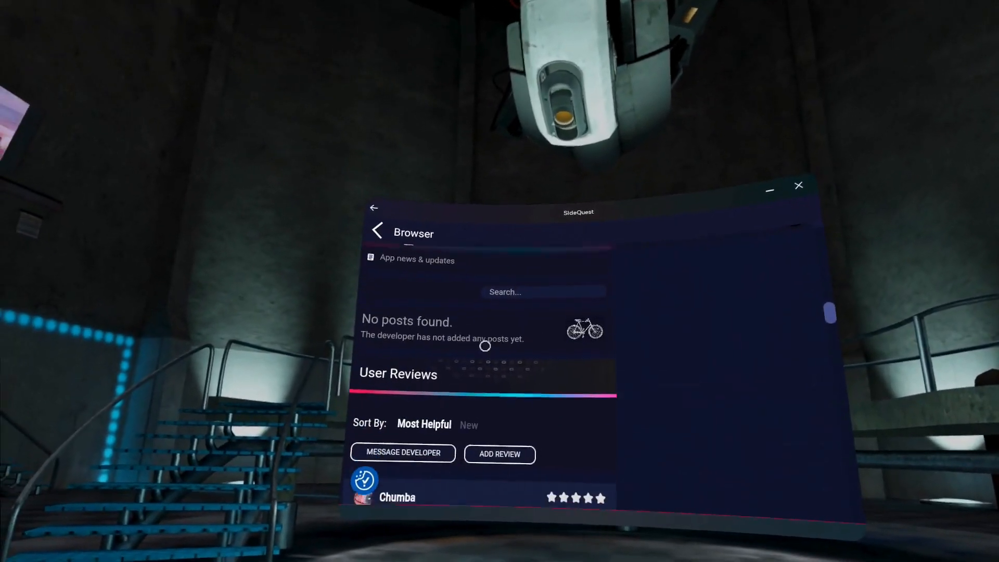
{"action": "scroll", "scroll_direction": "down", "scroll_amount": 3}
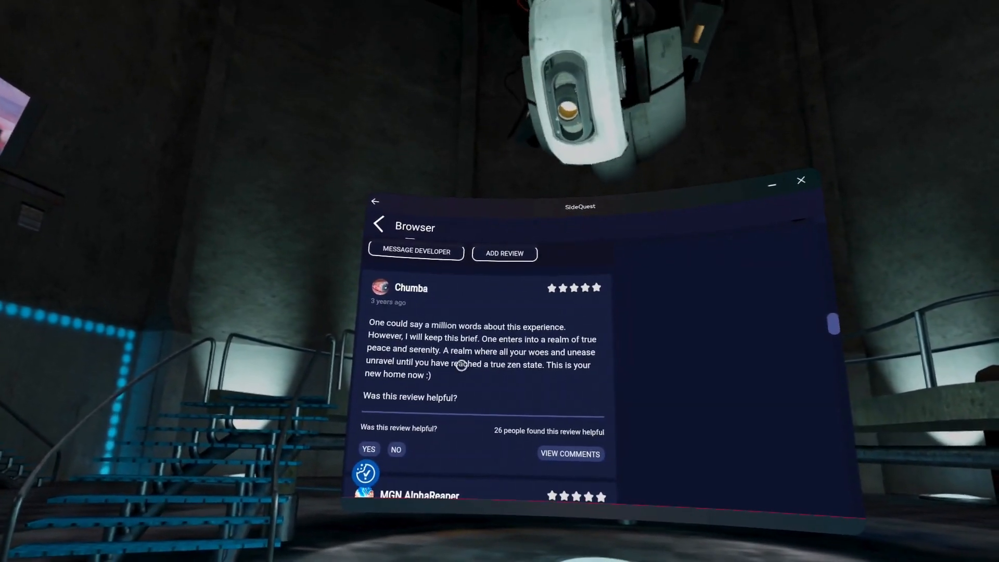
{"action": "scroll", "scroll_direction": "down", "scroll_amount": 3}
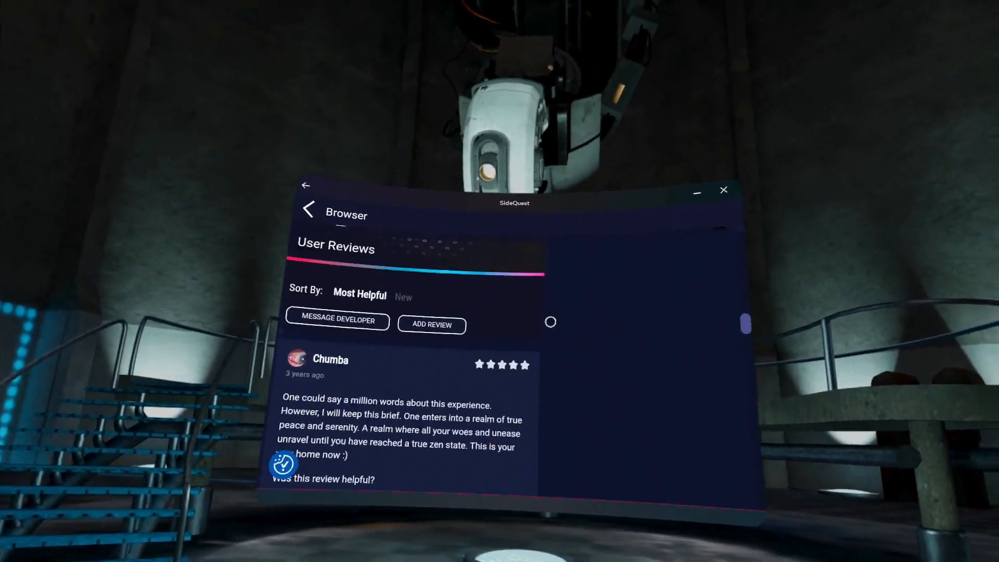
{"action": "left_click", "coordinate": [308, 209]}
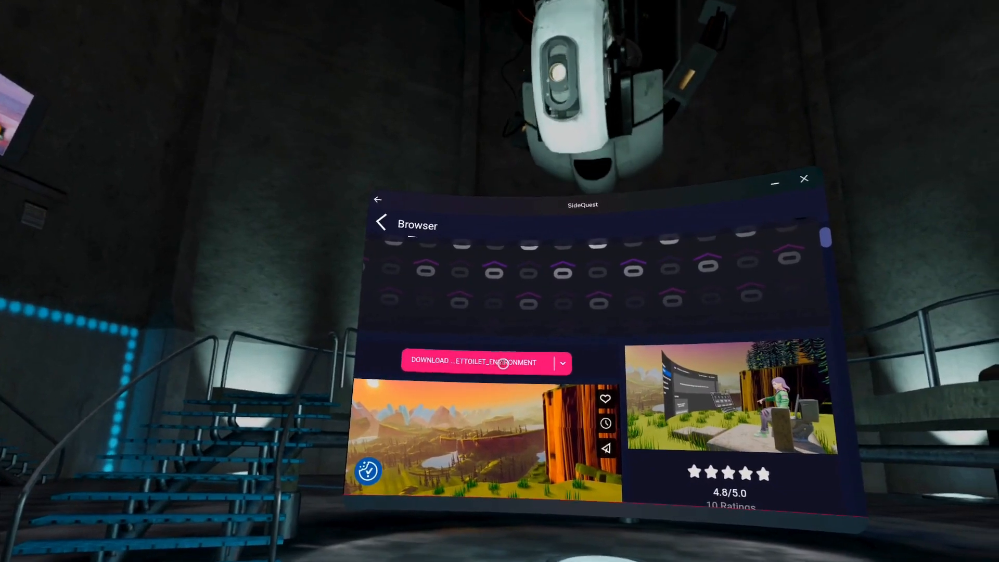
Download Rick's Secret Toilet and confirm installing it on the headset.
{"action": "left_click", "coordinate": [484, 361]}
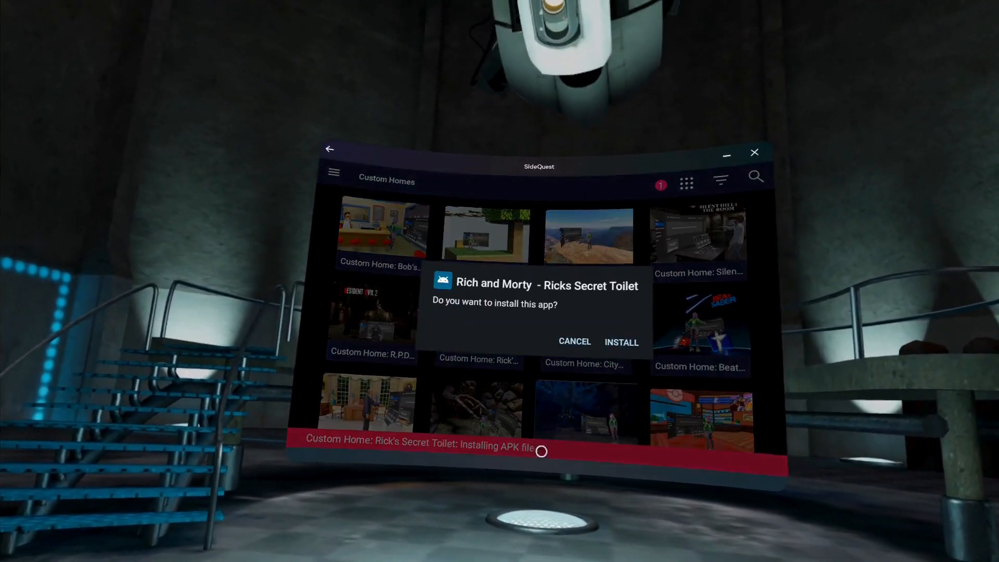
{"action": "left_click", "coordinate": [620, 343]}
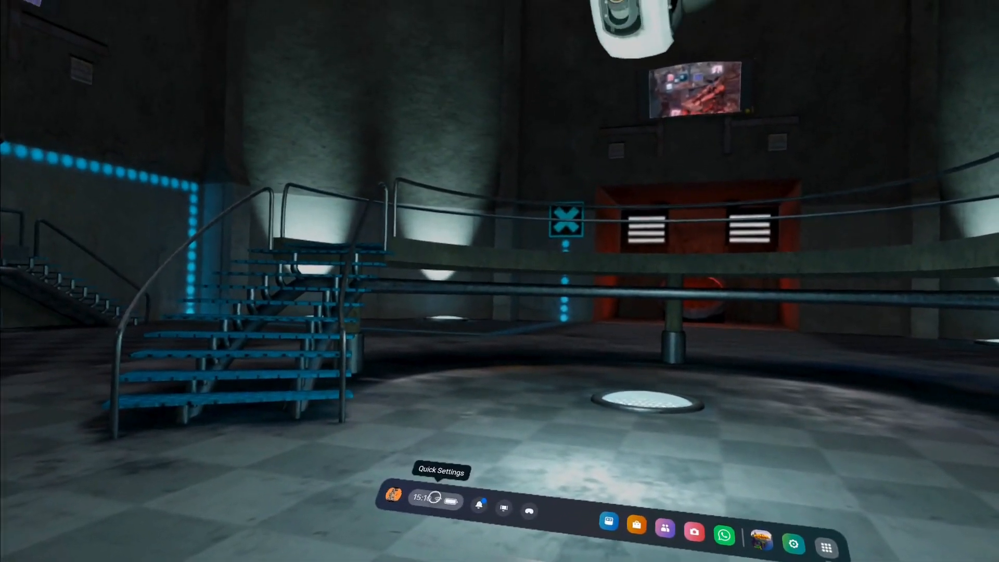
Reach Settings > Personalisation > Virtual environment via Quick Settings.
{"action": "left_click", "coordinate": [421, 500]}
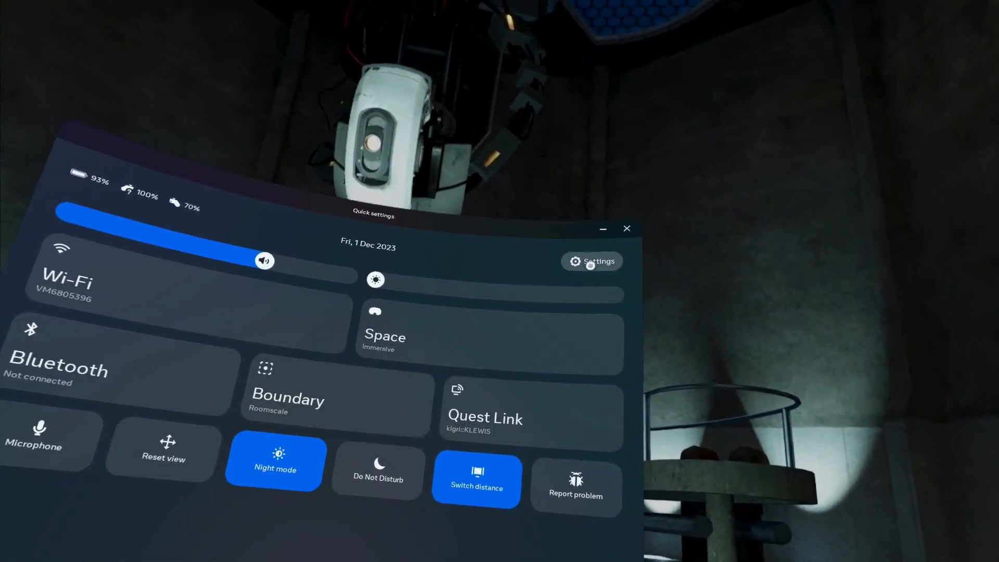
{"action": "left_click", "coordinate": [591, 261]}
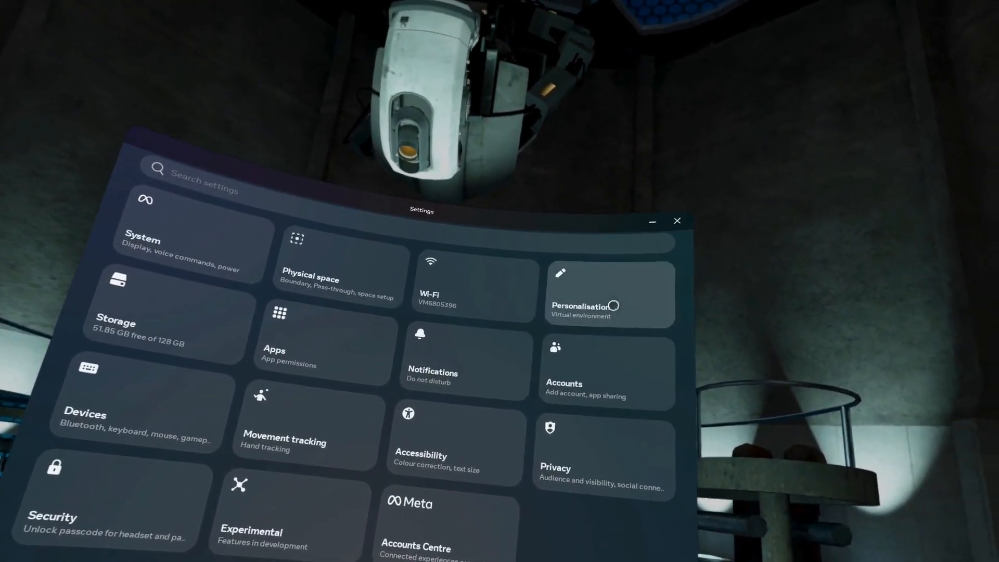
{"action": "left_click", "coordinate": [583, 293]}
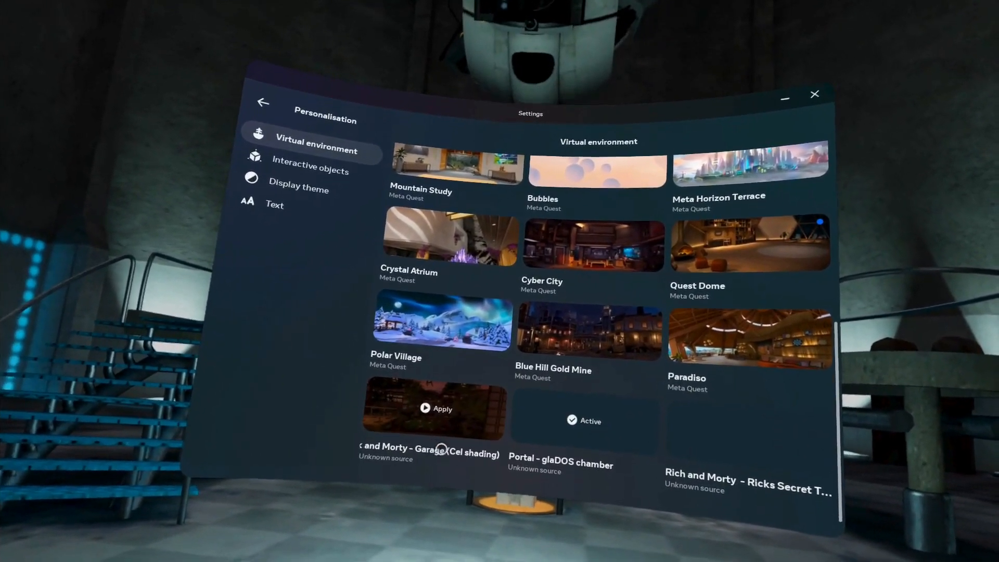
Apply Rick and Morty Garage, then make Ricks Secret Toilet the active environment.
{"action": "left_click", "coordinate": [435, 408]}
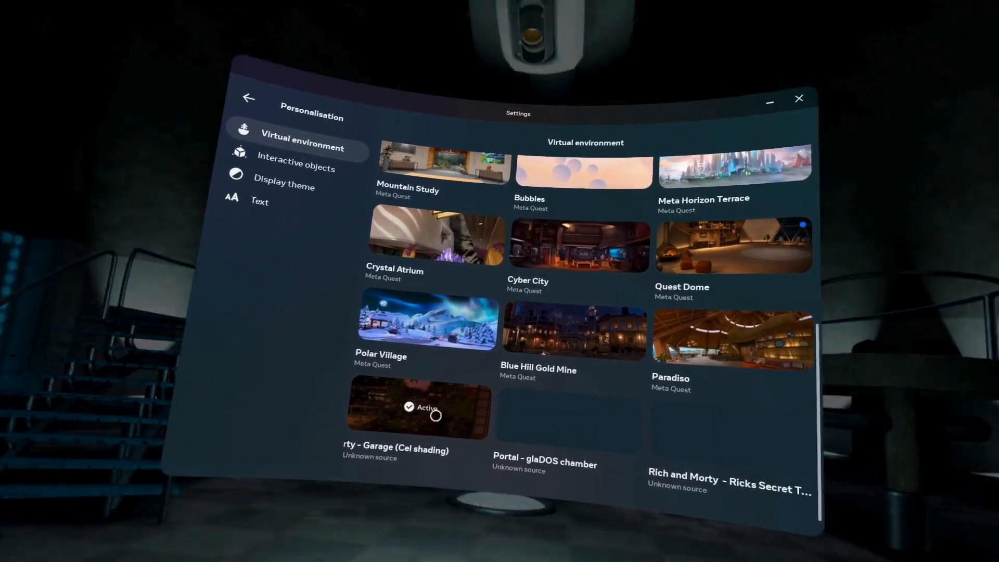
{"action": "left_click", "coordinate": [418, 408]}
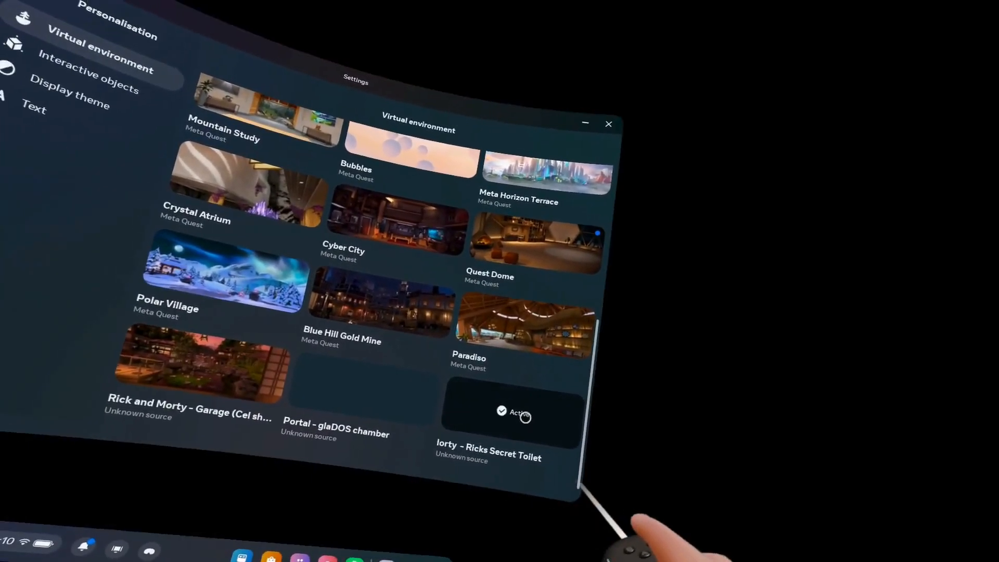
{"action": "left_click", "coordinate": [510, 411]}
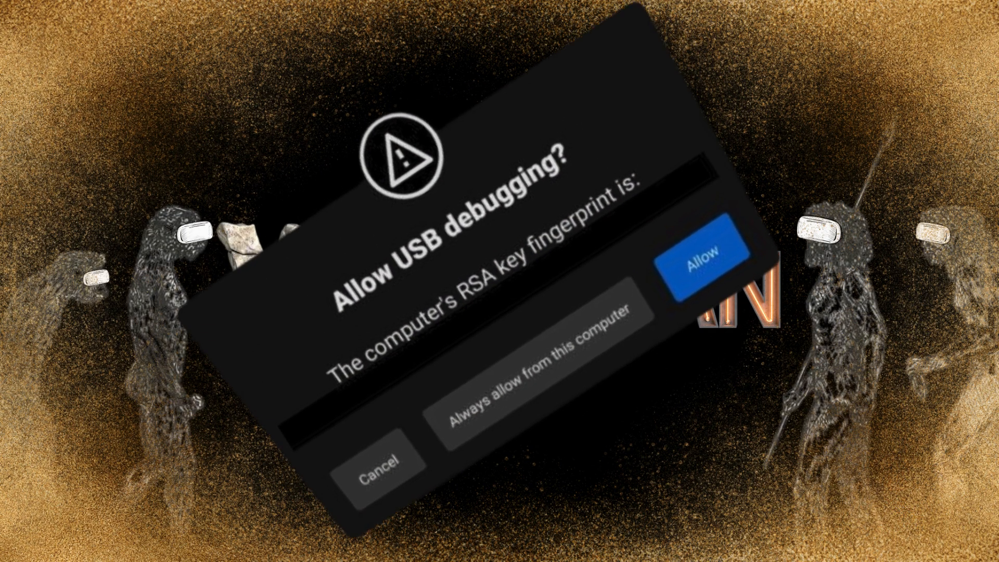
Launch the SideQuest desktop app from the taskbar with the Quest 3 connected.
{"action": "left_click", "coordinate": [699, 265]}
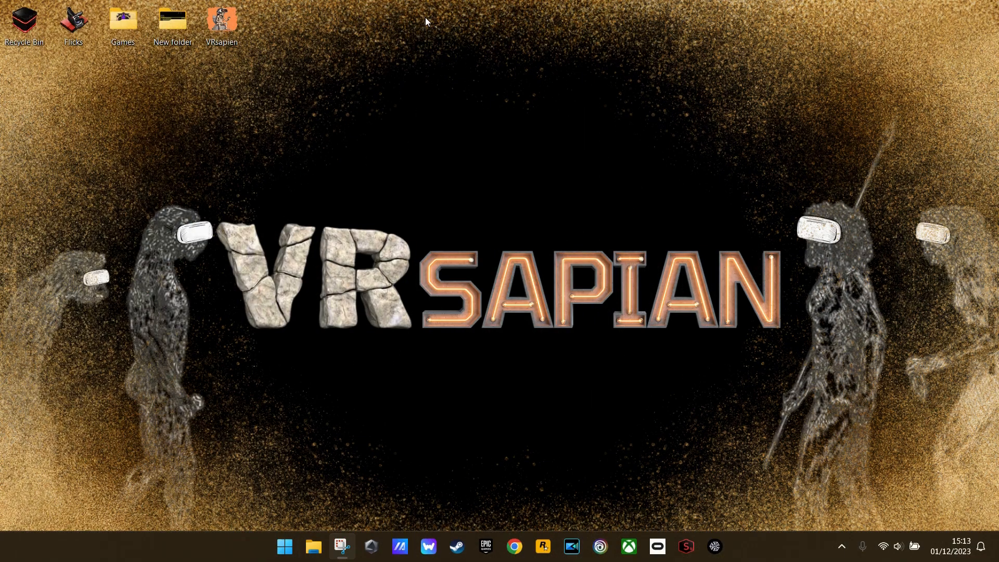
{"action": "mouse_move", "coordinate": [661, 467]}
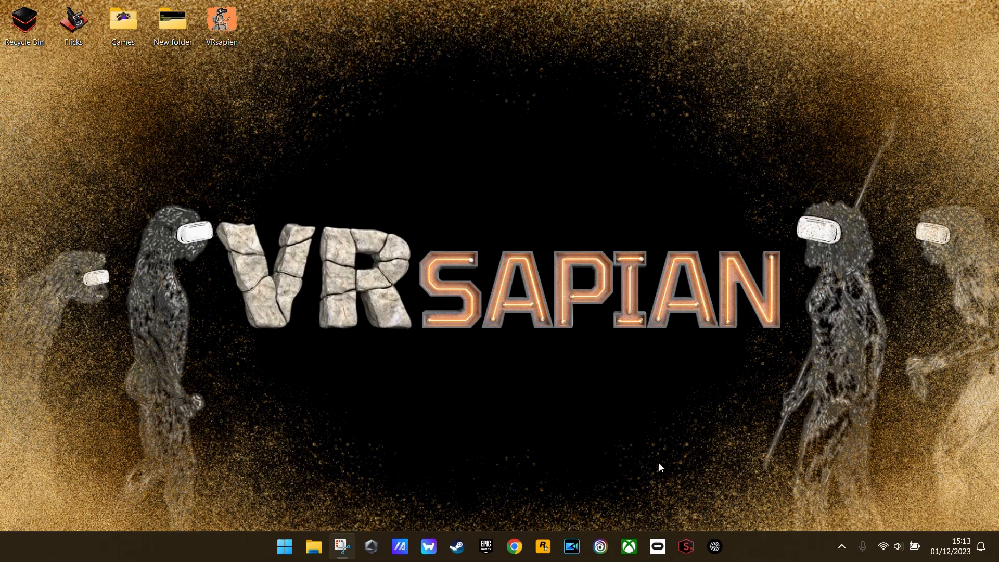
{"action": "left_click", "coordinate": [714, 547]}
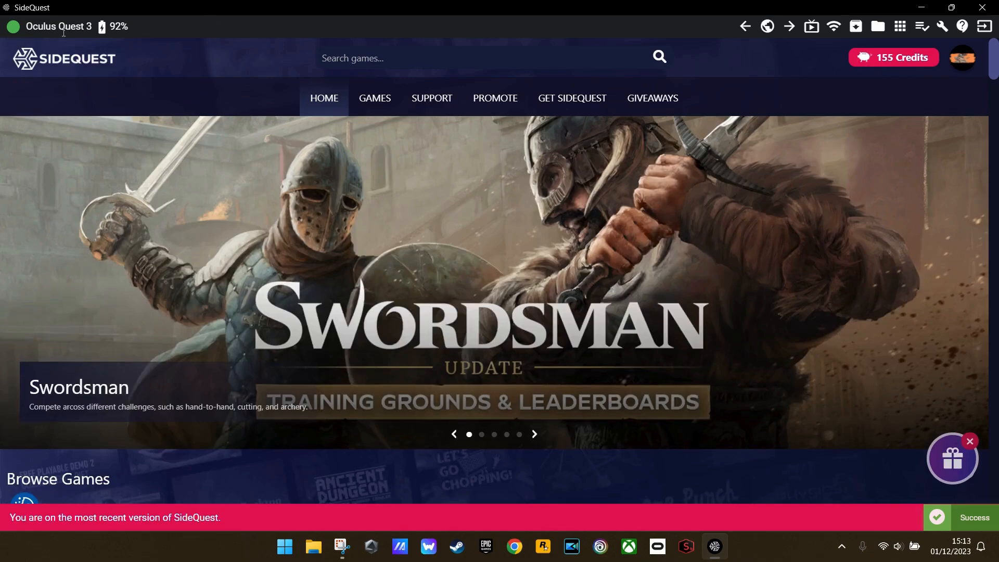
{"action": "mouse_move", "coordinate": [104, 41]}
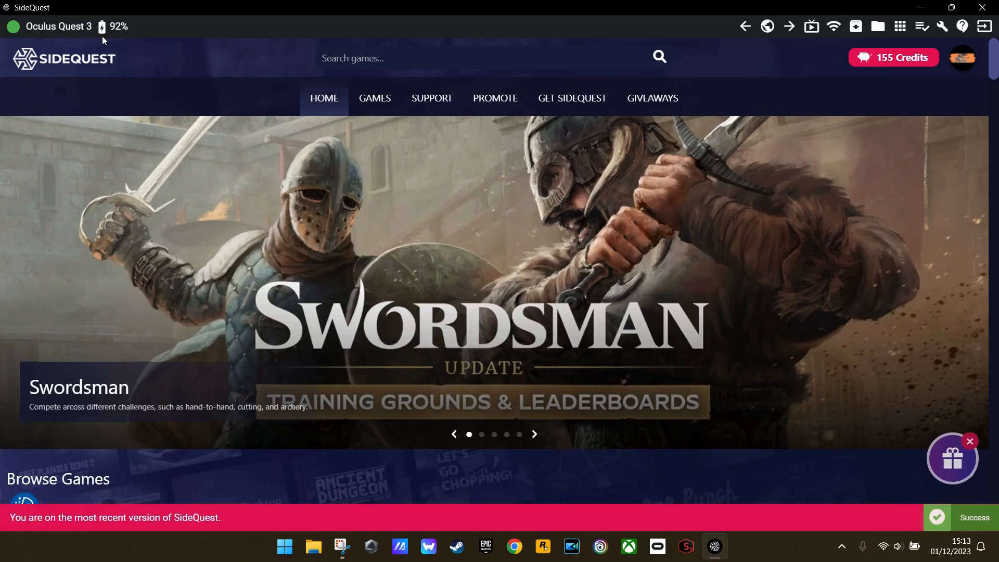
Scroll the Custom Homes game list and focus the search games box.
{"action": "scroll", "scroll_direction": "down", "scroll_amount": 3}
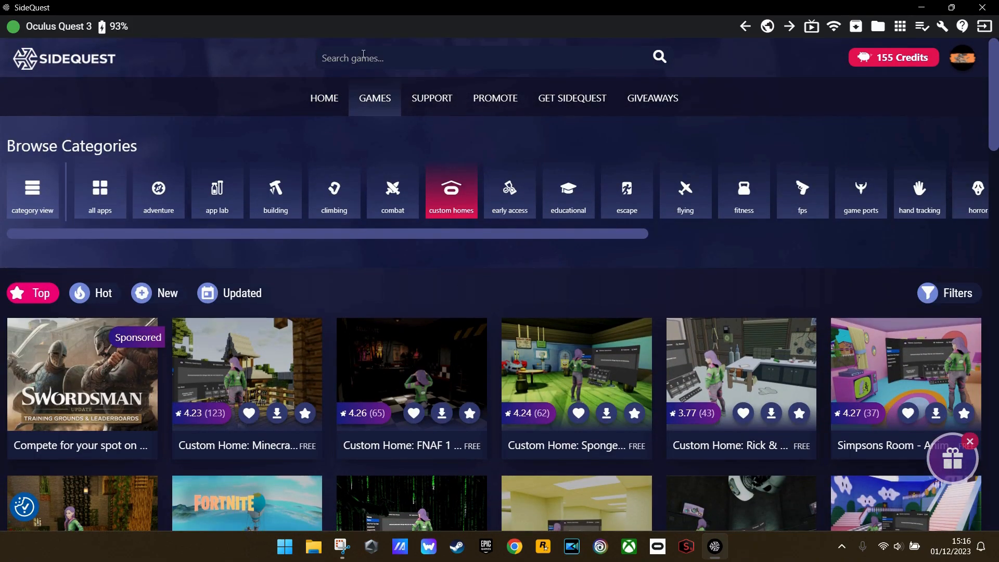
{"action": "scroll", "scroll_direction": "down", "scroll_amount": 3}
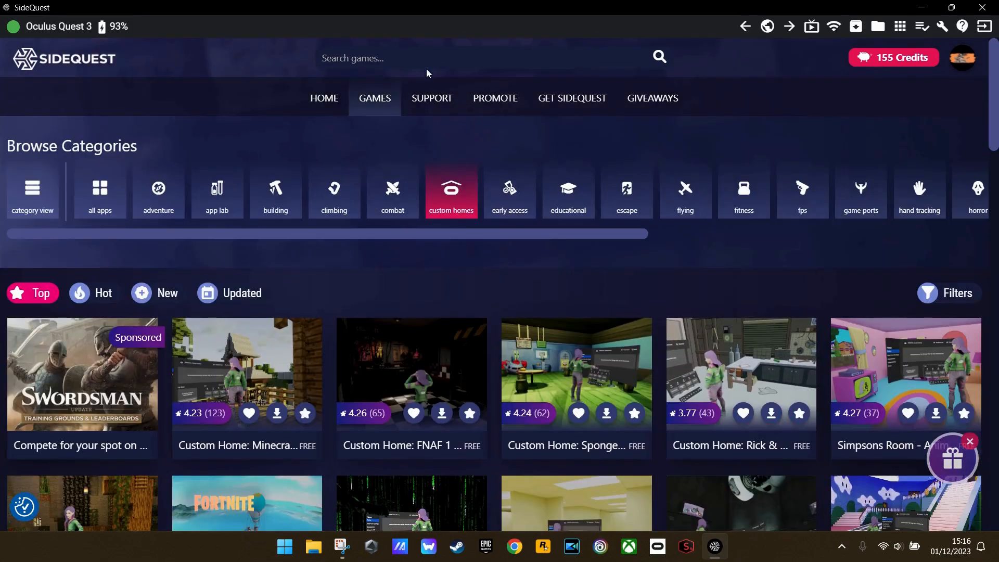
{"action": "left_click", "coordinate": [446, 57]}
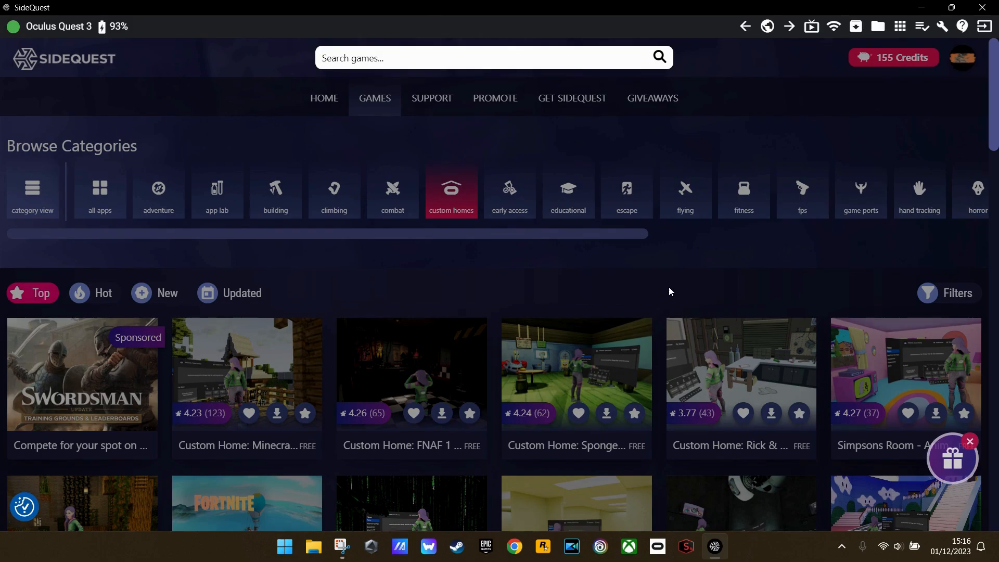
Search 'south park', 'family guy', then 'rick and morty' and select the Living Room Animated TV listing.
{"action": "type", "text": "s"}
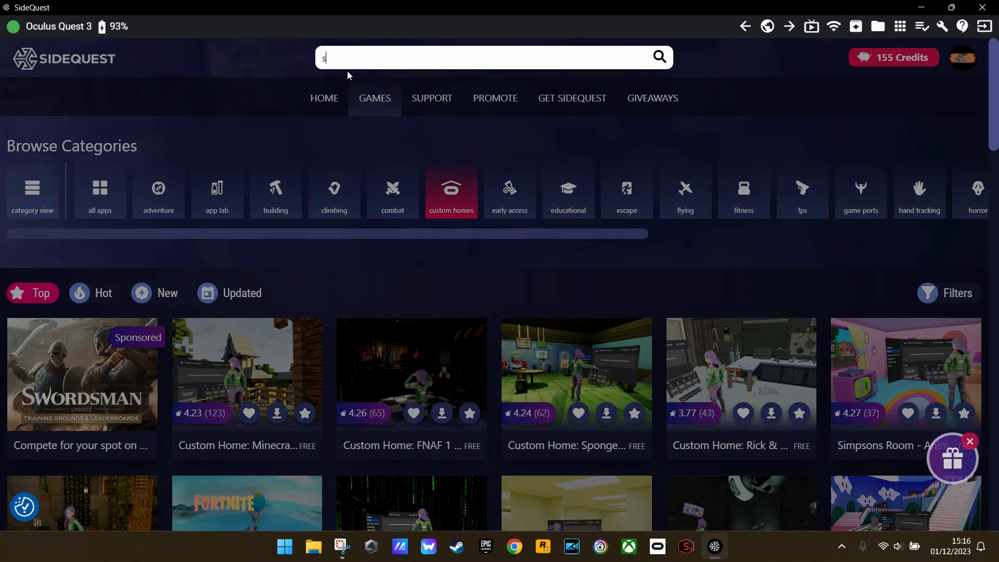
{"action": "type", "text": "outh park custom home"}
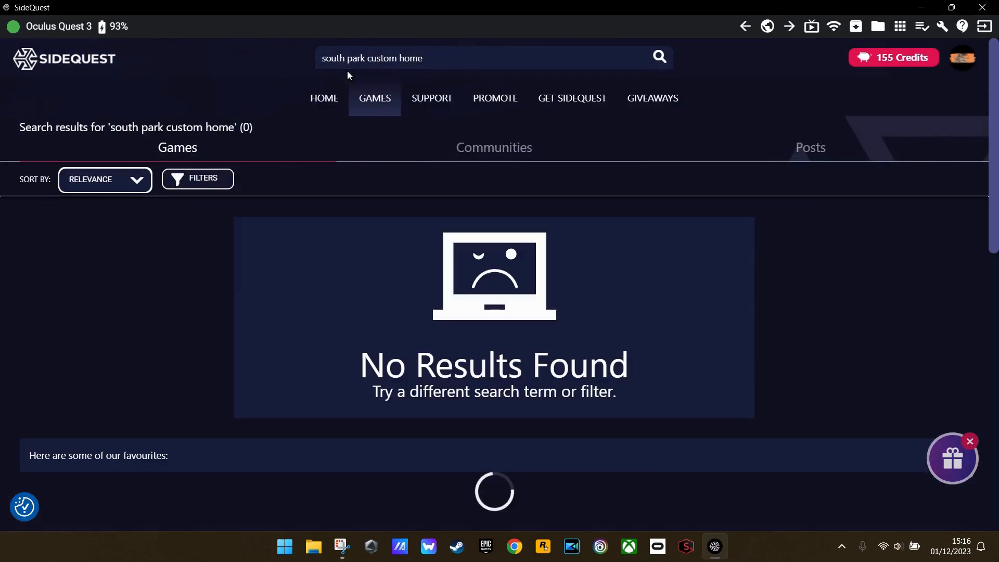
{"action": "double_click", "coordinate": [343, 58]}
{"action": "type", "text": "family"}
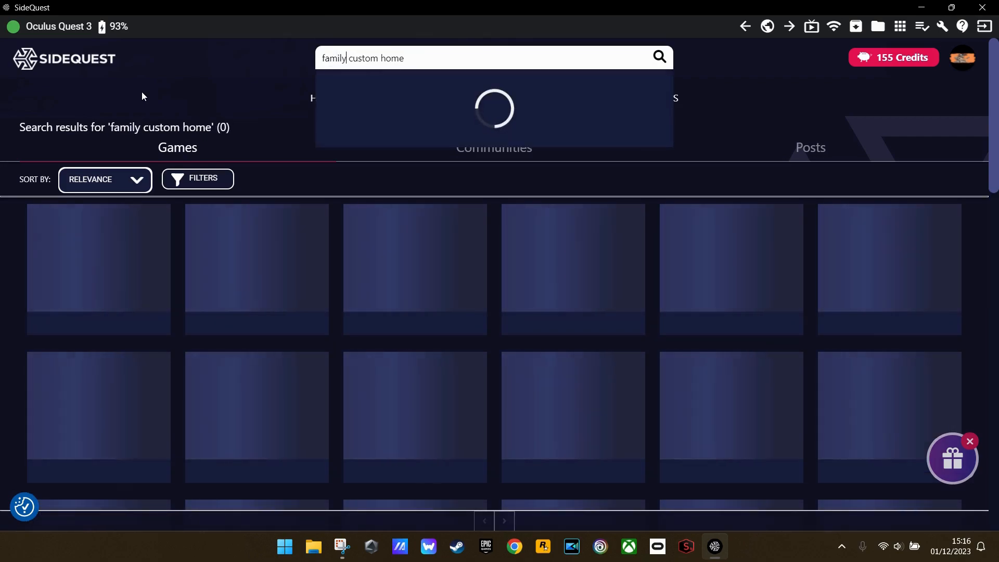
{"action": "type", "text": "guy"}
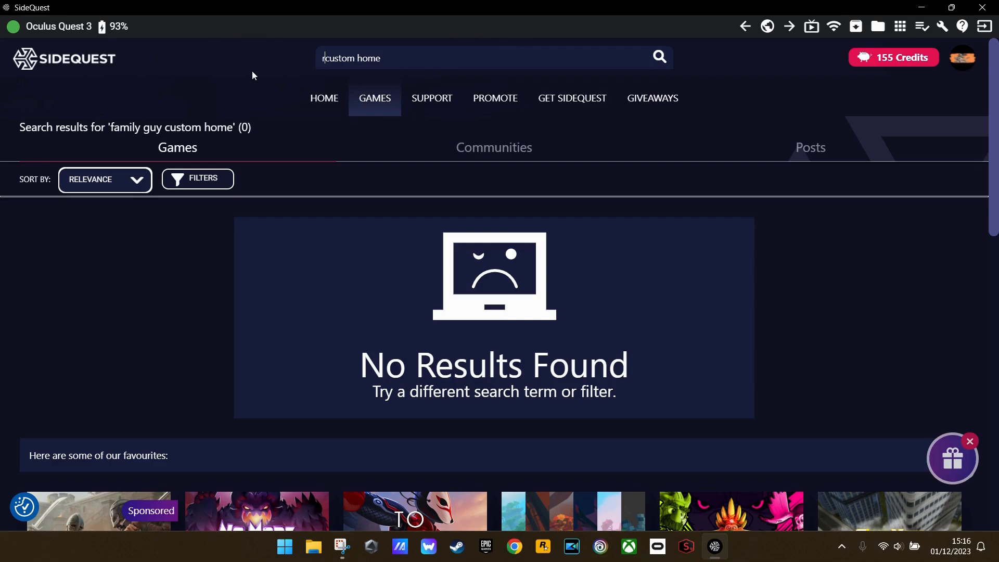
{"action": "type", "text": "rick and morty"}
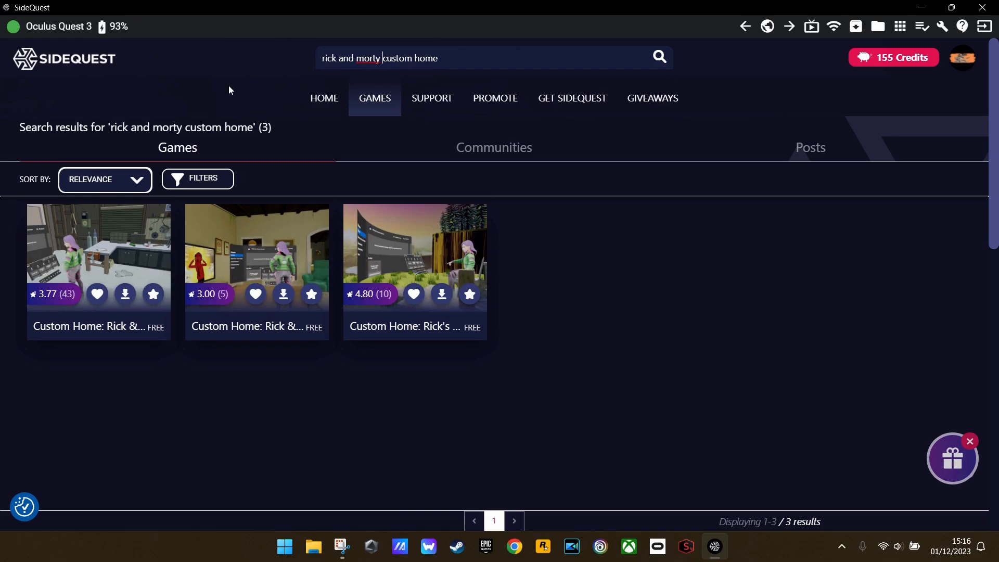
{"action": "mouse_move", "coordinate": [273, 263]}
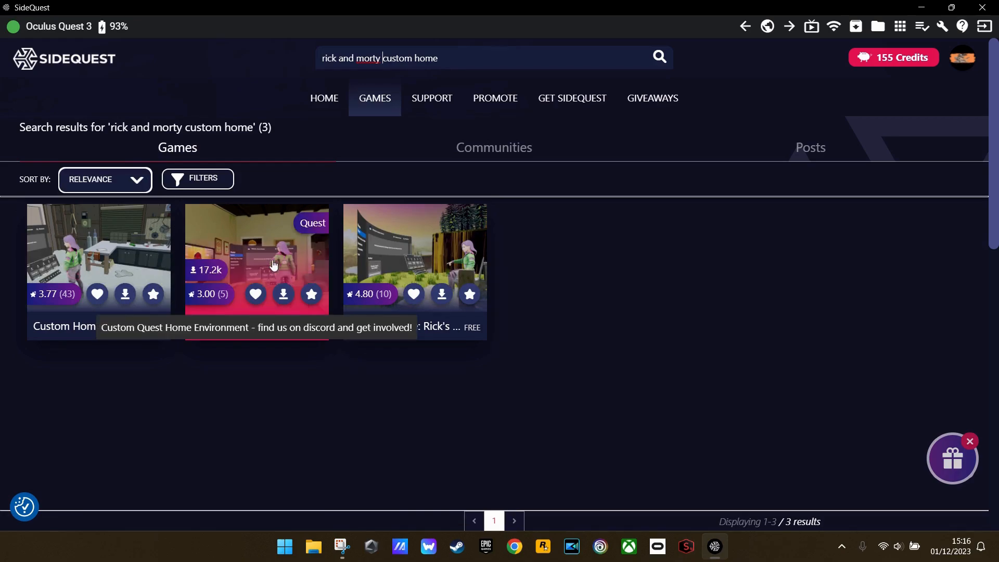
{"action": "left_click", "coordinate": [257, 252]}
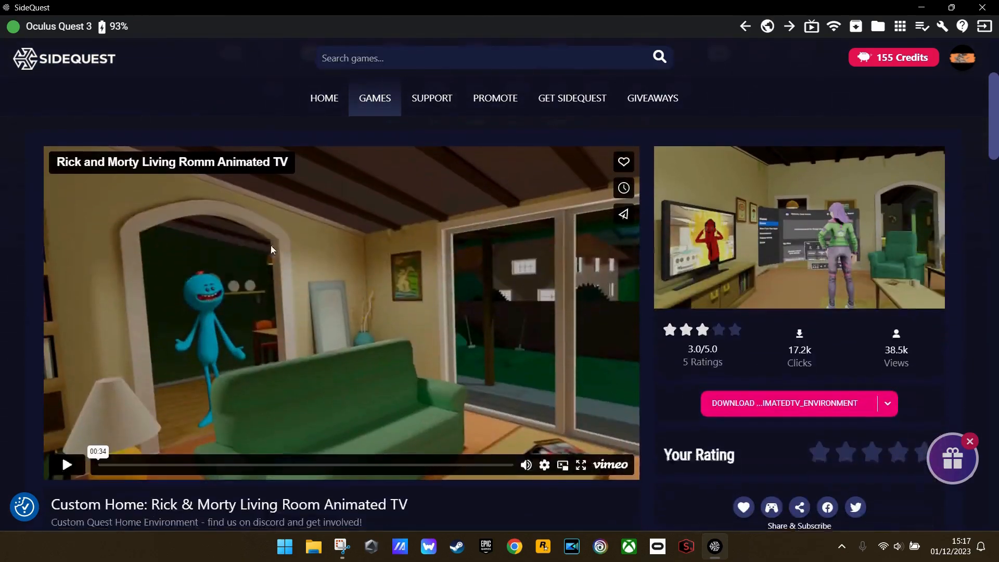
Scroll the Living Room listing before returning to the headset home view.
{"action": "scroll", "scroll_direction": "down", "scroll_amount": 3}
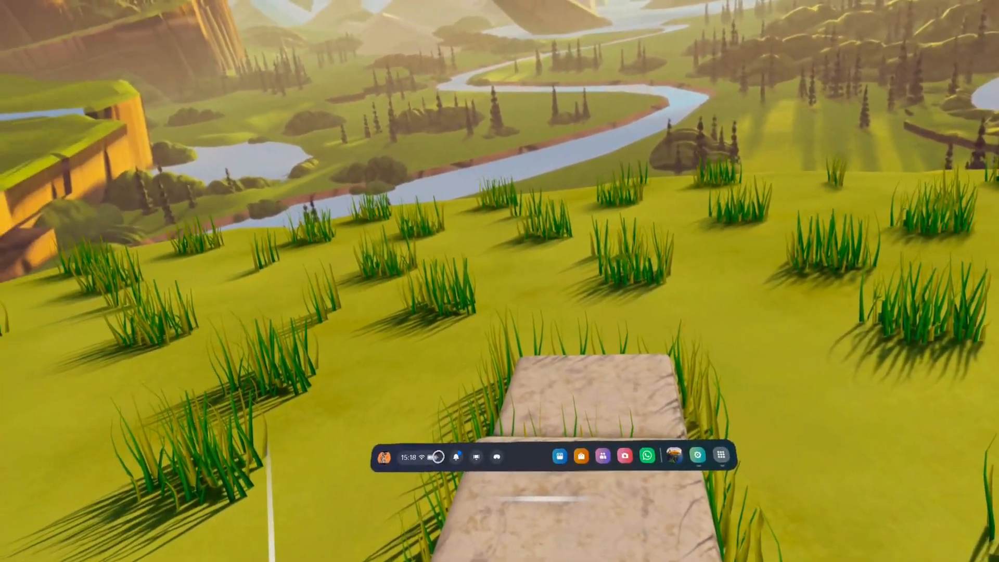
Apply Rick and Morty LivingRoom from the virtual environment list in Settings.
{"action": "left_click", "coordinate": [413, 457]}
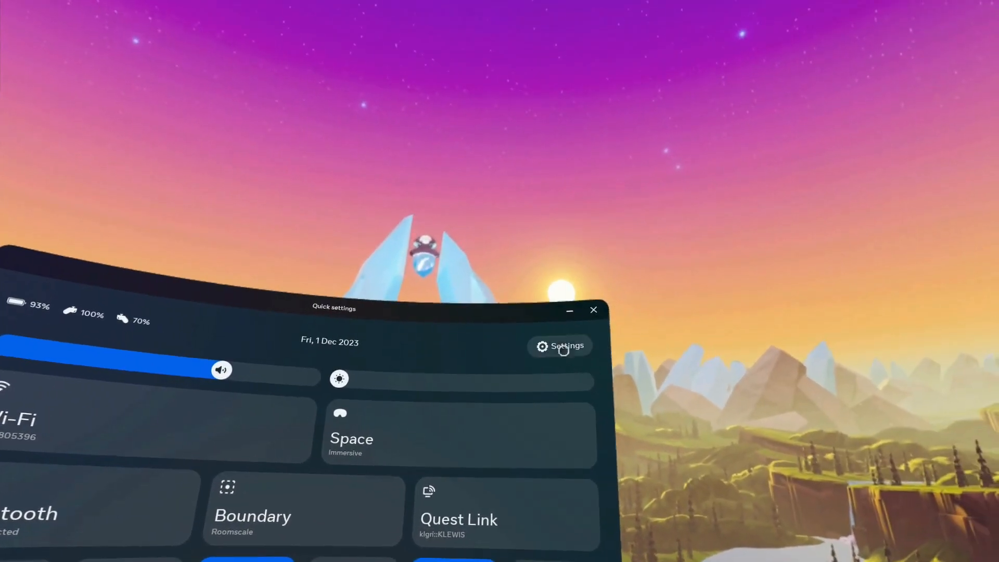
{"action": "left_click", "coordinate": [560, 345]}
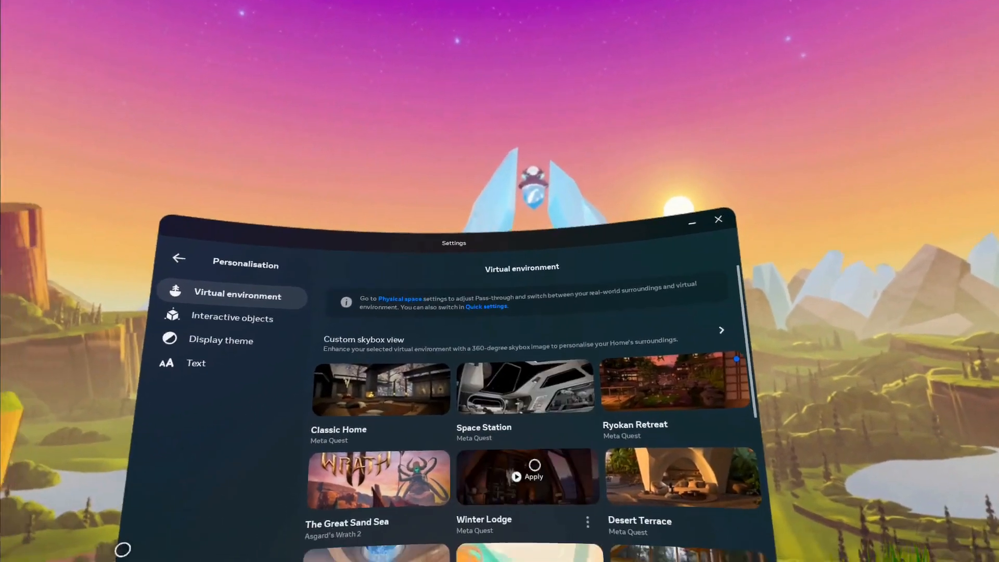
{"action": "scroll", "scroll_direction": "down", "scroll_amount": 3}
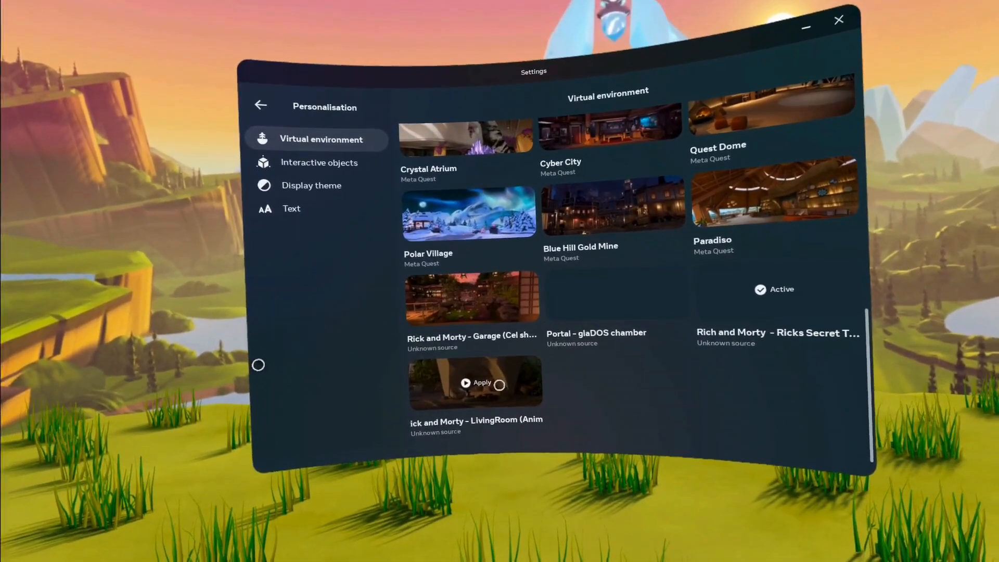
{"action": "left_click", "coordinate": [477, 383]}
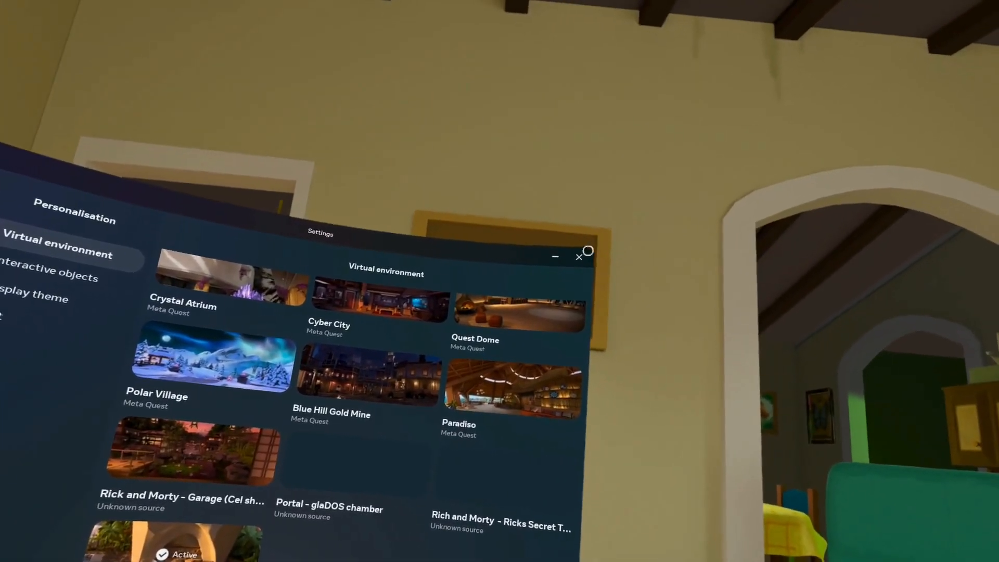
Dismiss the Settings panel to reveal the Rick and Morty living room environment.
{"action": "left_click", "coordinate": [578, 256]}
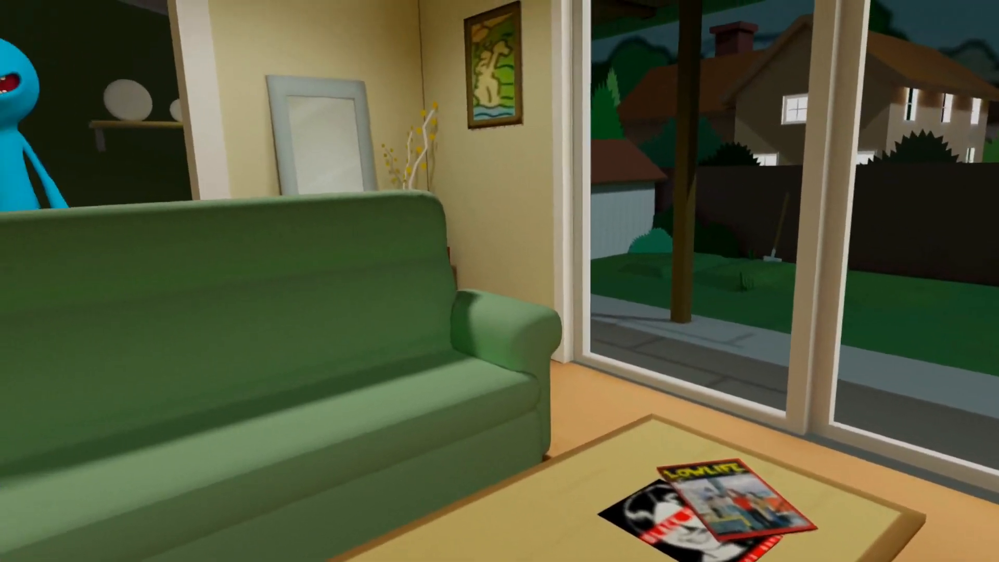